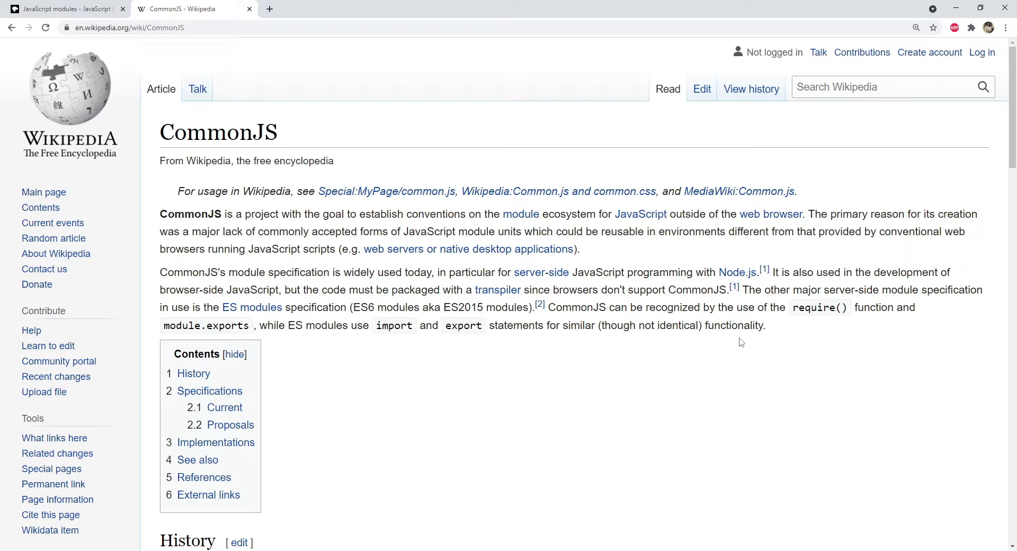
- Scroll through the CommonJS Wikipedia article's history and specifications sections
scroll(down, 3)
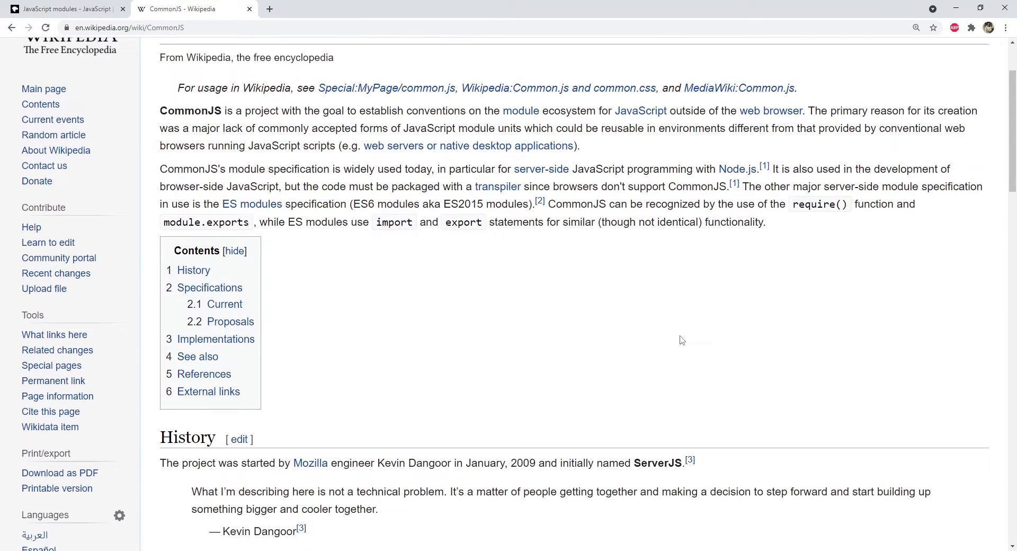
scroll(down, 3)
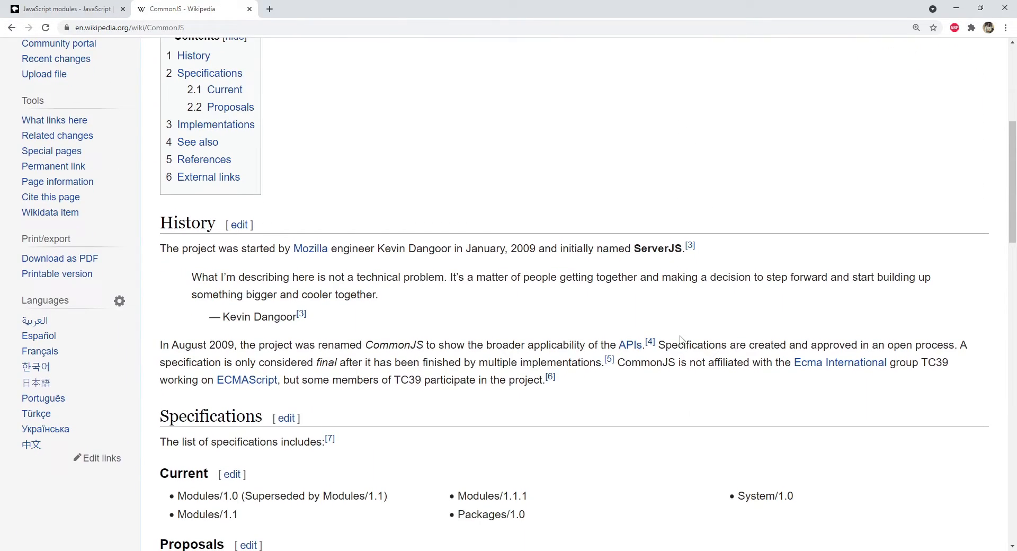
scroll(down, 3)
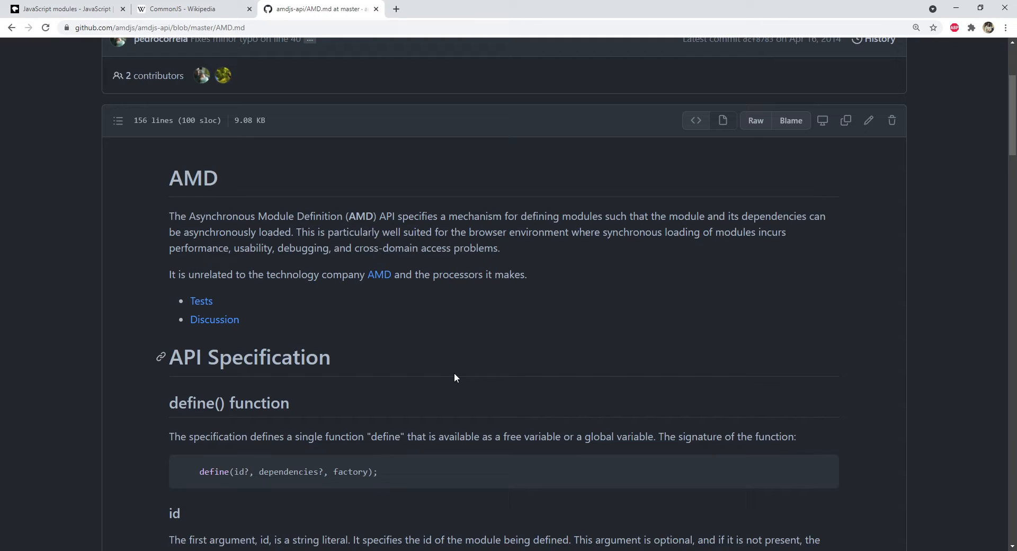
- Highlight the id, dependencies and factory arguments in the AMD define() signature
scroll(down, 3)
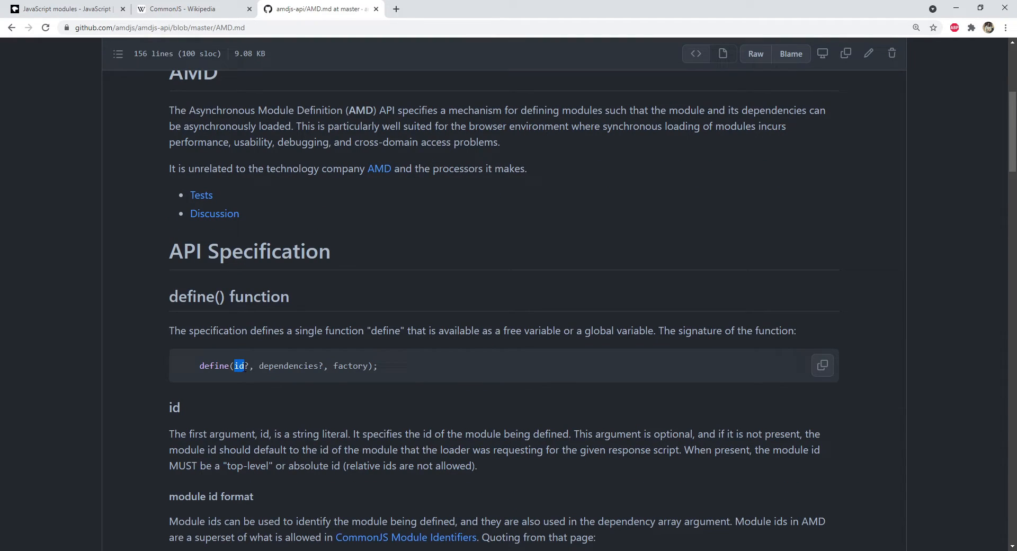
double_click(289, 365)
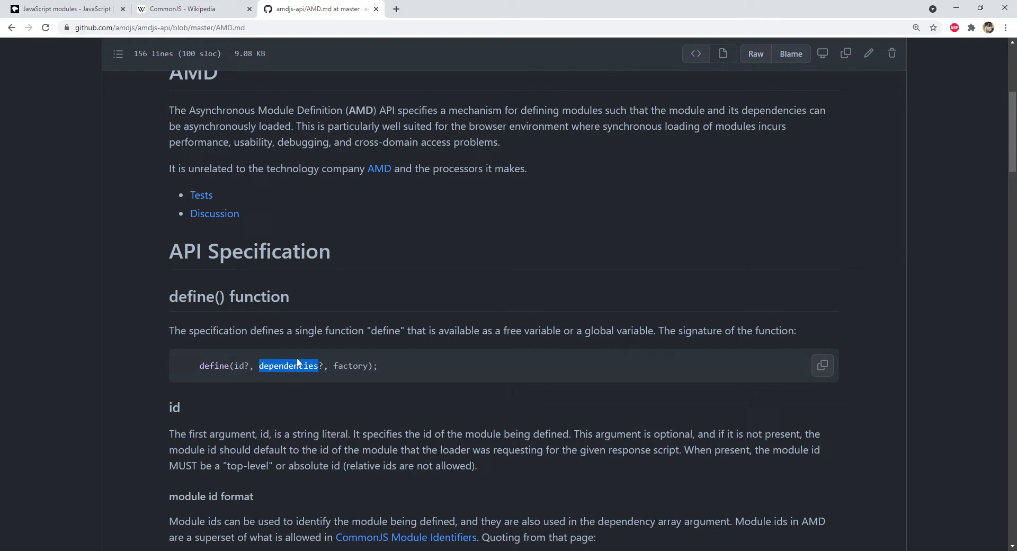
mouse_move(303, 362)
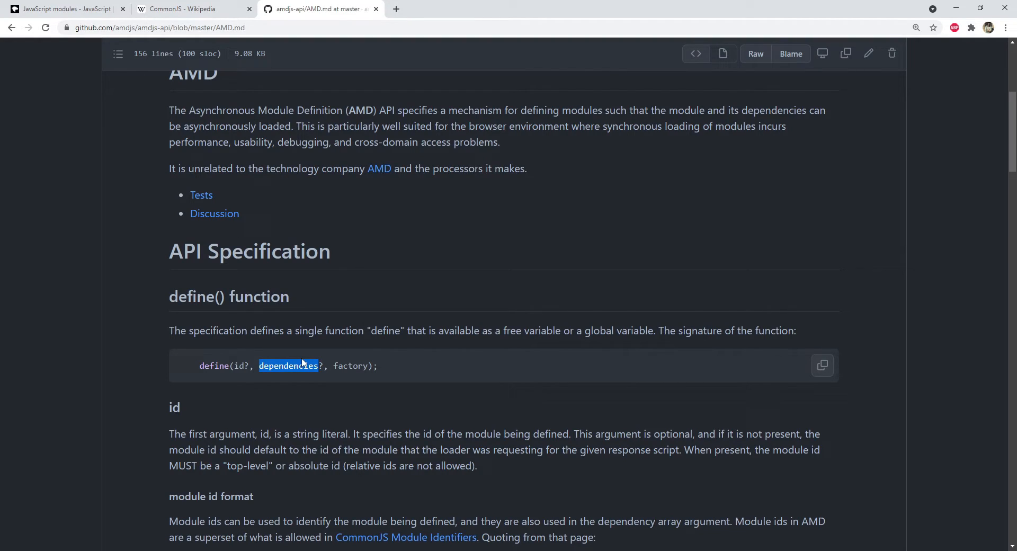
click(386, 371)
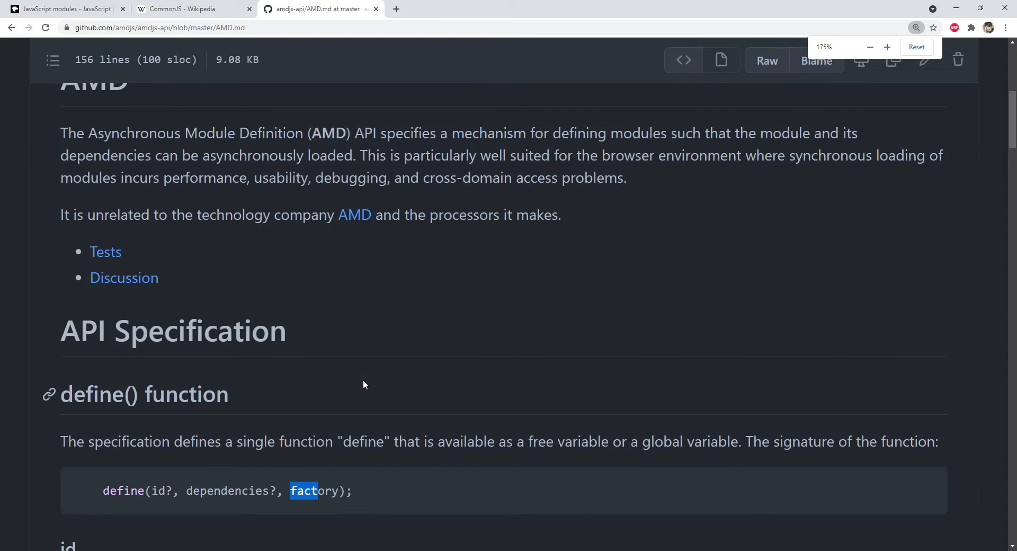
scroll(down, 3)
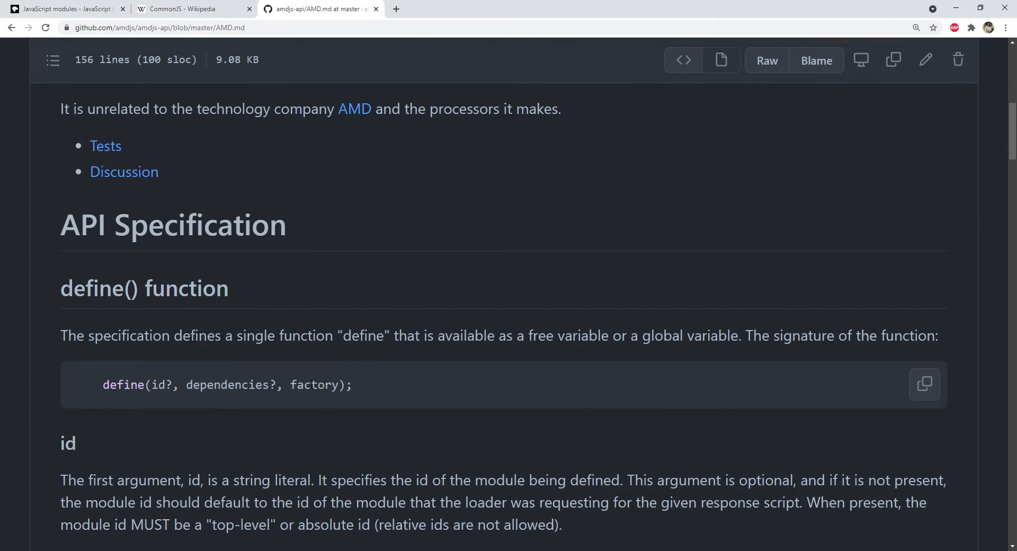
double_click(313, 385)
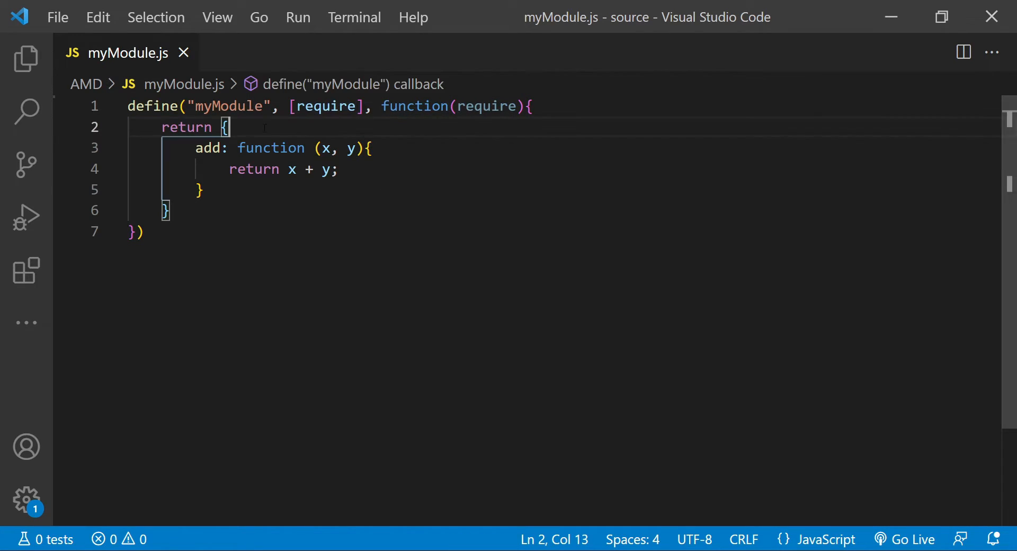
drag(229, 127, 202, 190)
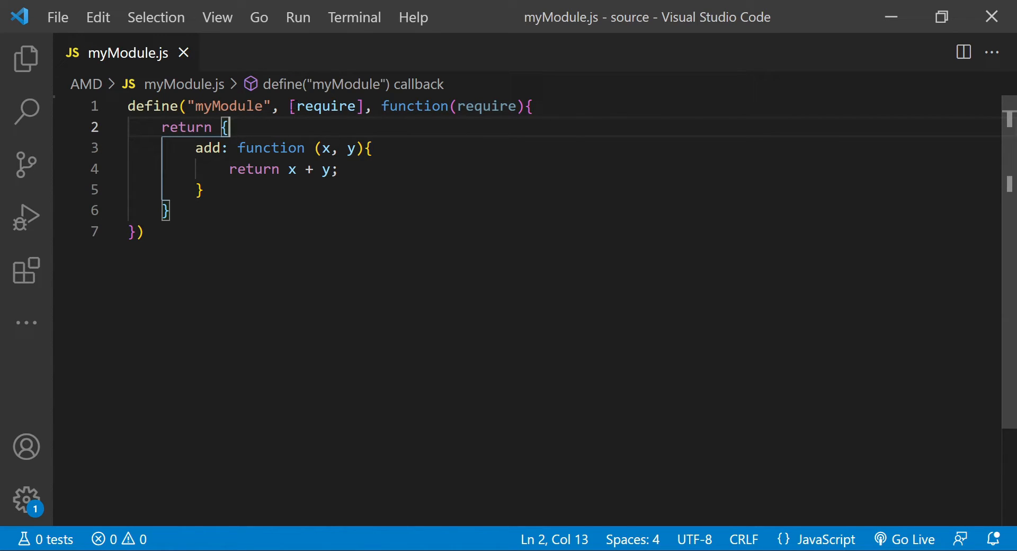
double_click(325, 105)
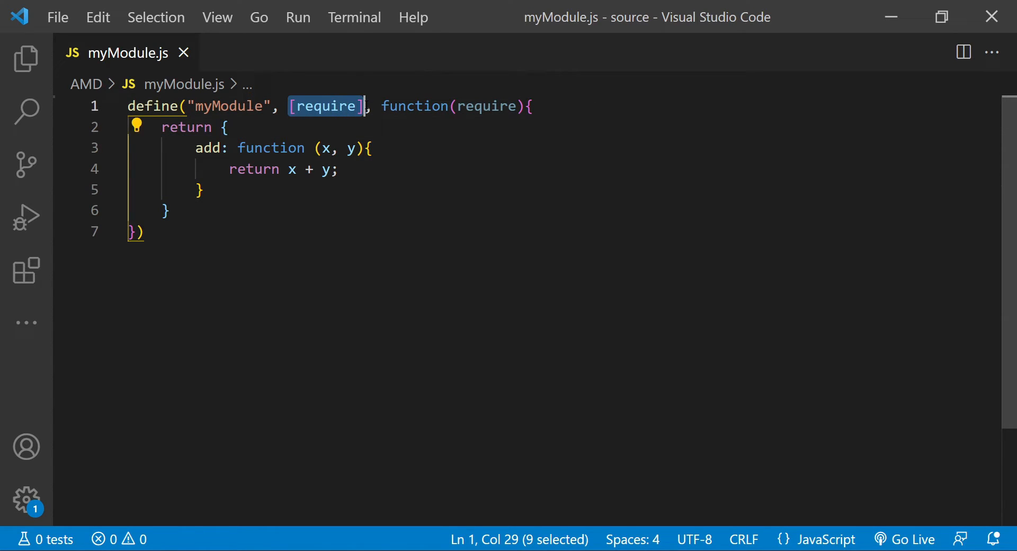
mouse_move(520, 167)
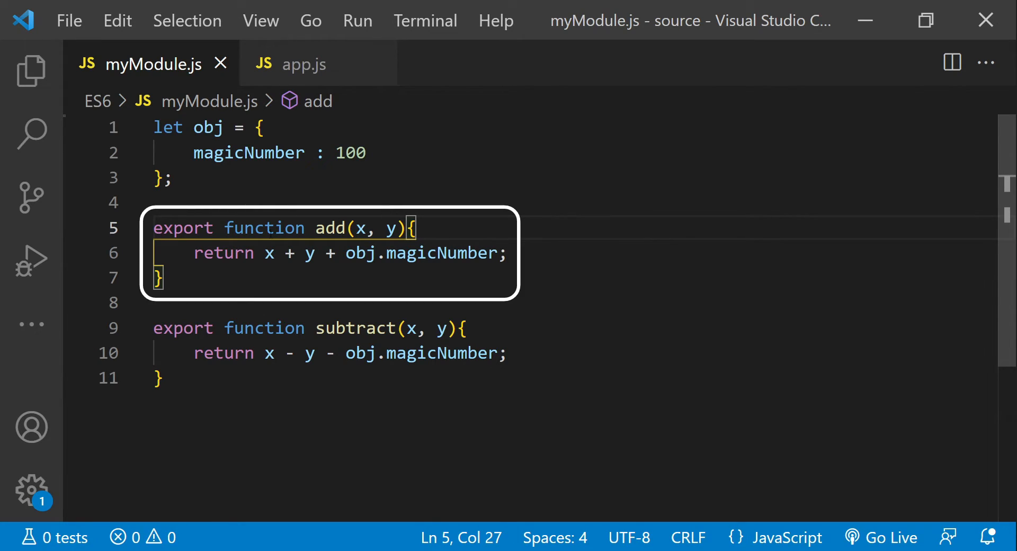
- Highlight the exported add and subtract function bodies in myModule.js, then switch to app.js
drag(232, 227, 165, 277)
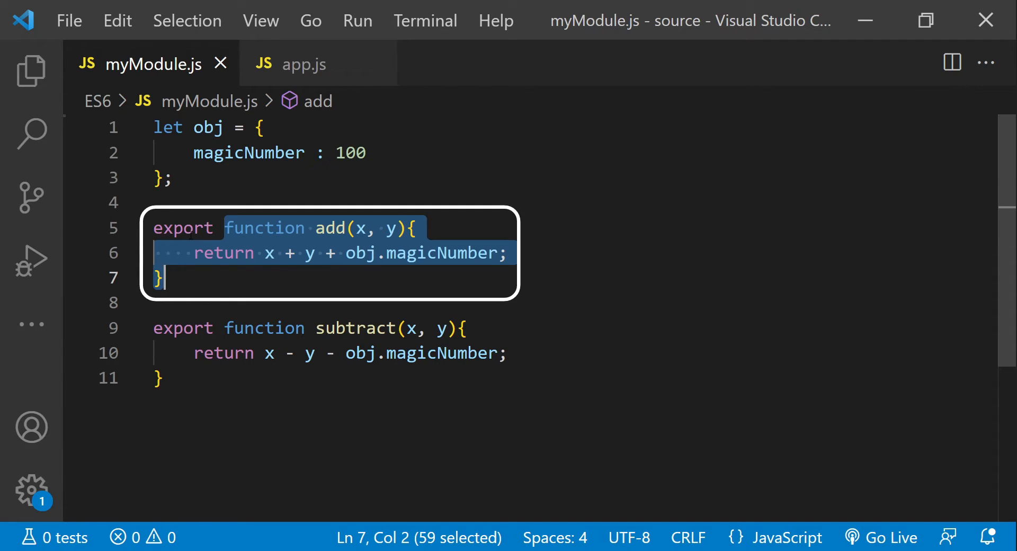
click(153, 302)
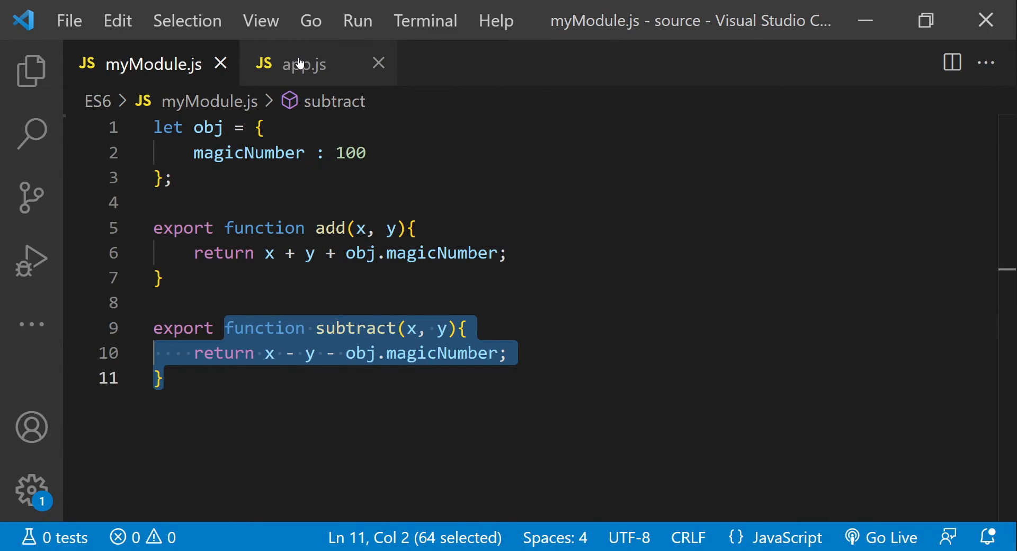
click(304, 63)
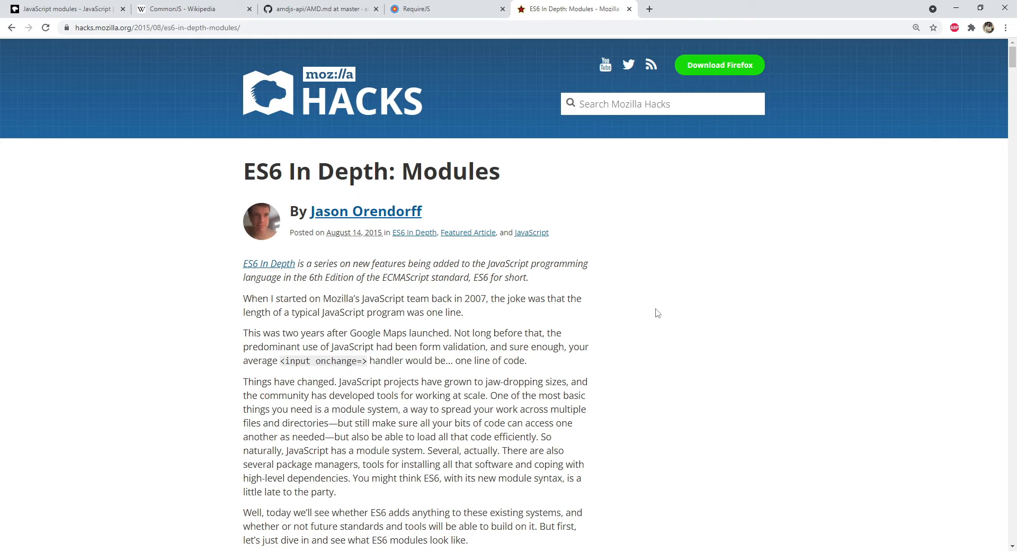
mouse_move(659, 313)
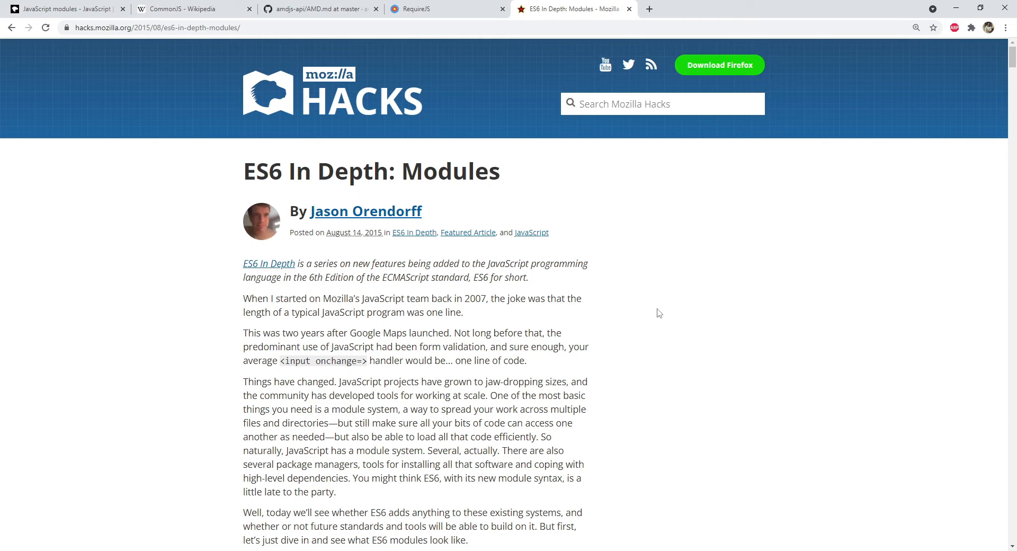
- Switch to the first browser tab showing MDN's JavaScript modules guide
click(69, 11)
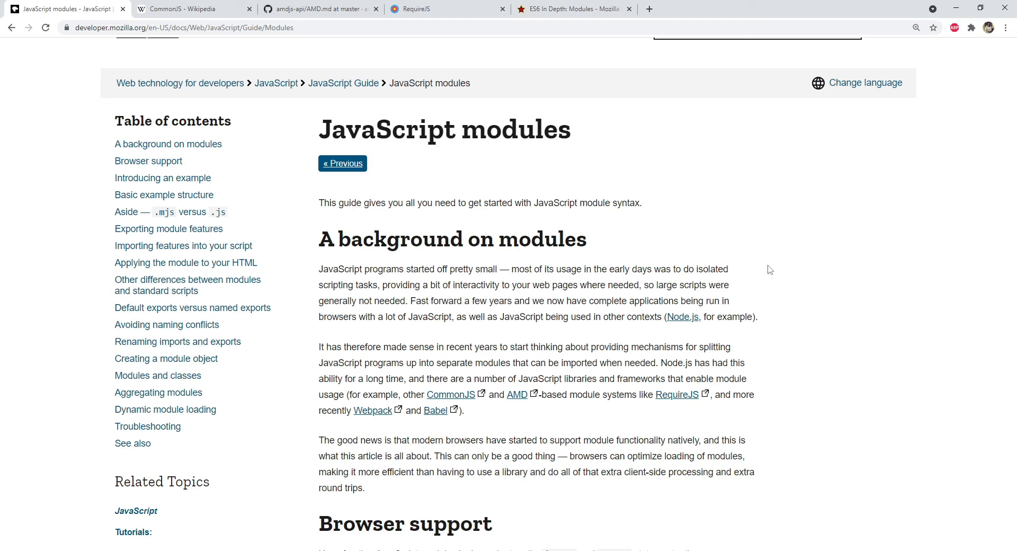
mouse_move(556, 338)
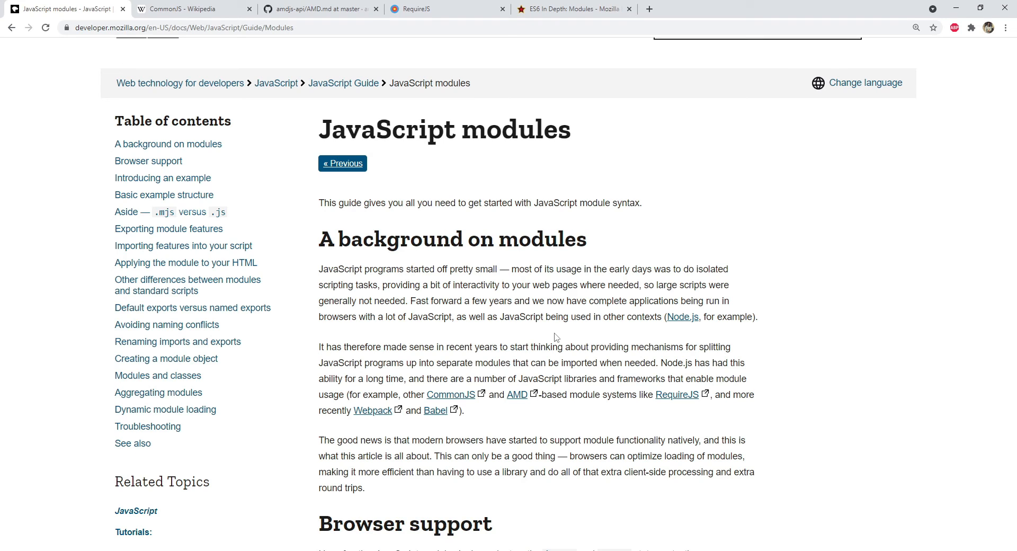